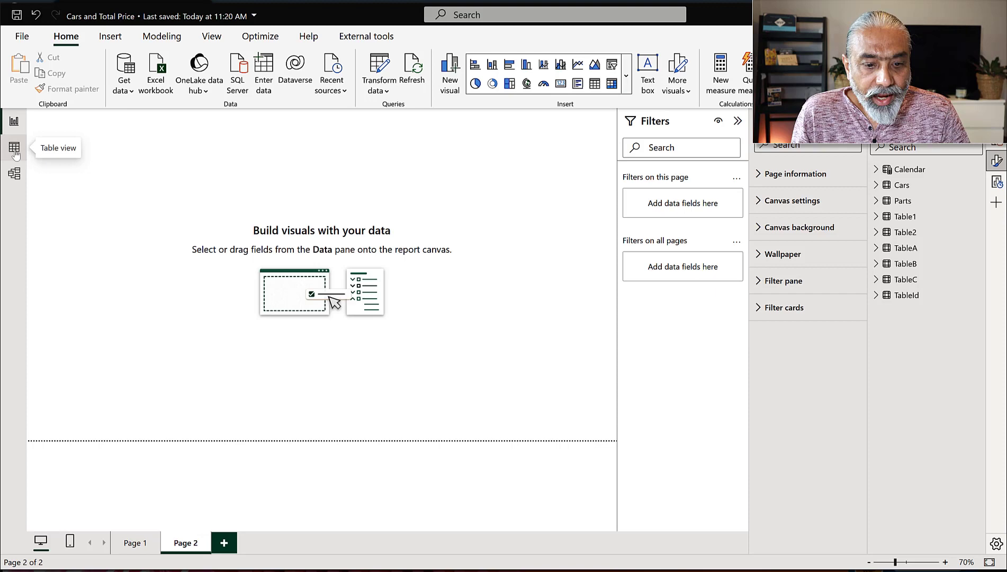
# Step: In Table view, inspect Table1 (Id, Price) and Table2 (Id, Qty 10, 20, 30)
pyautogui.click(14, 147)
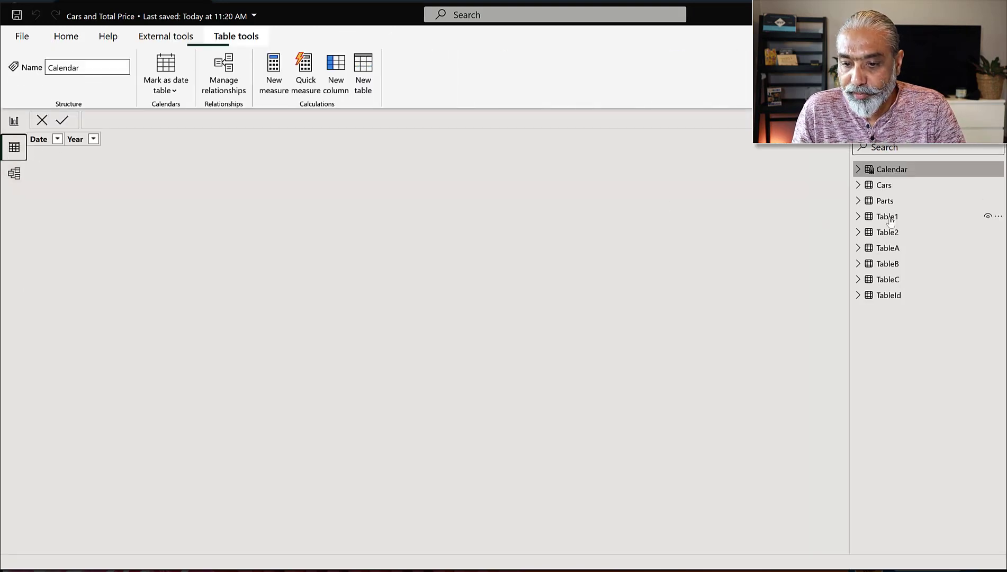
pyautogui.click(888, 216)
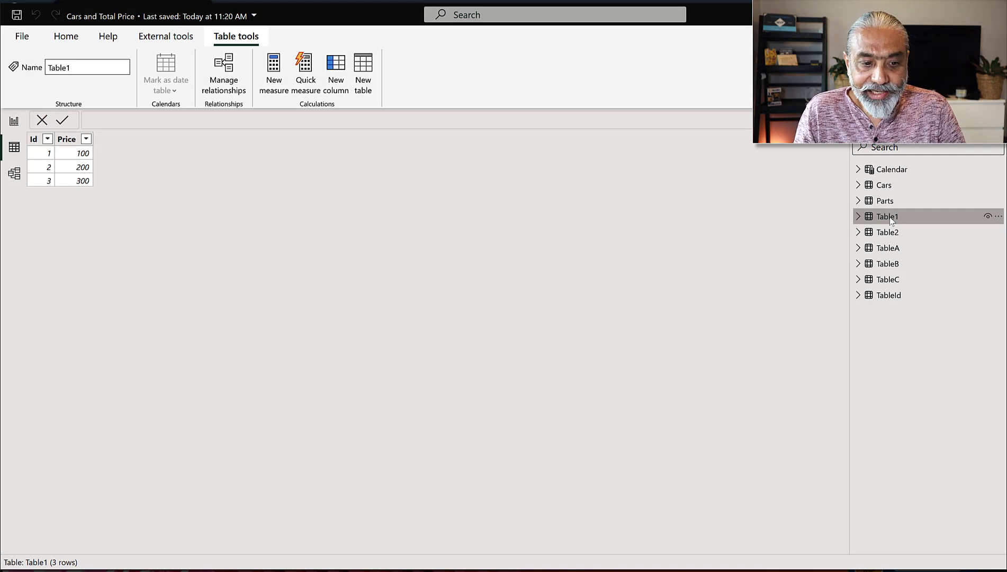
pyautogui.click(889, 231)
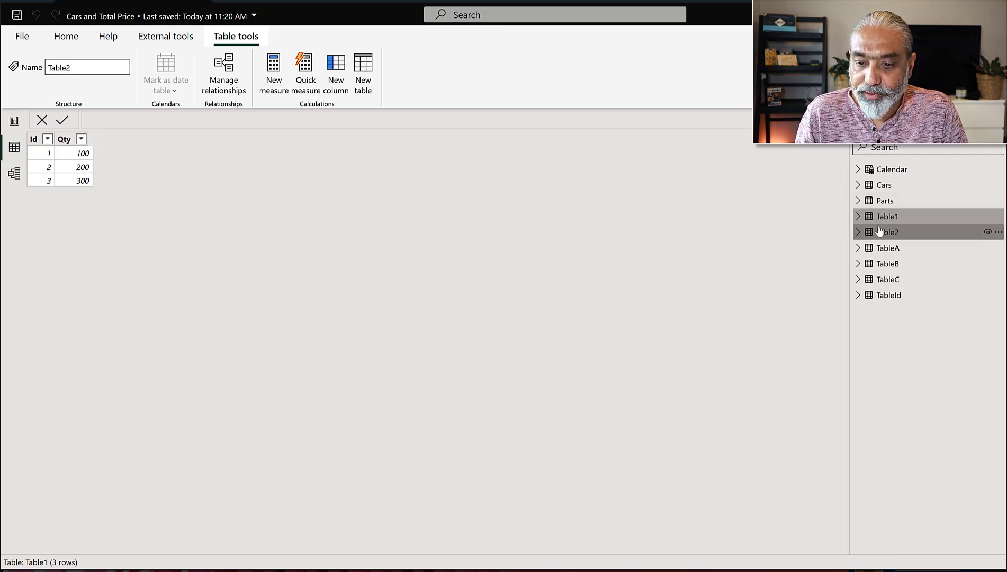
pyautogui.click(887, 232)
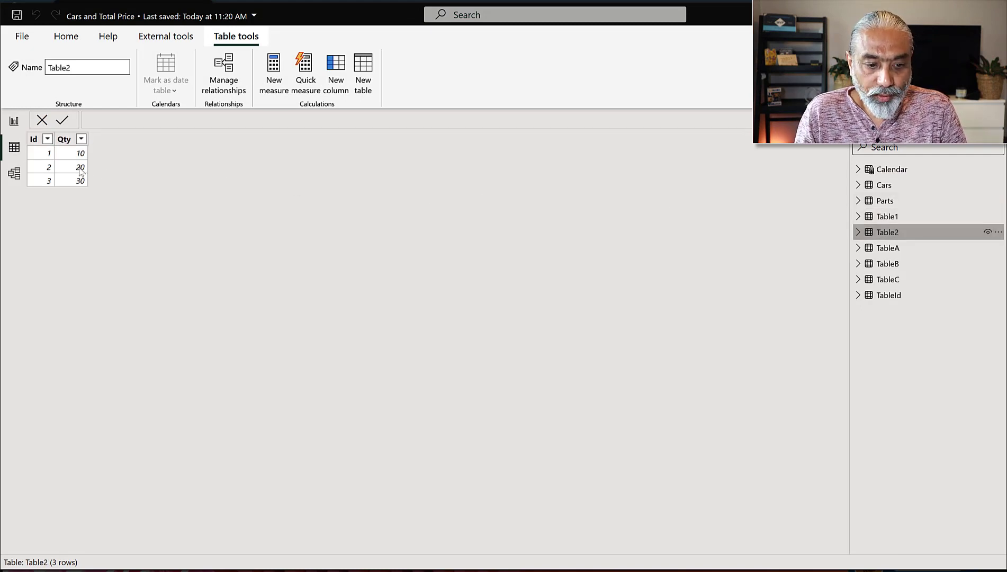
pyautogui.moveTo(79, 168)
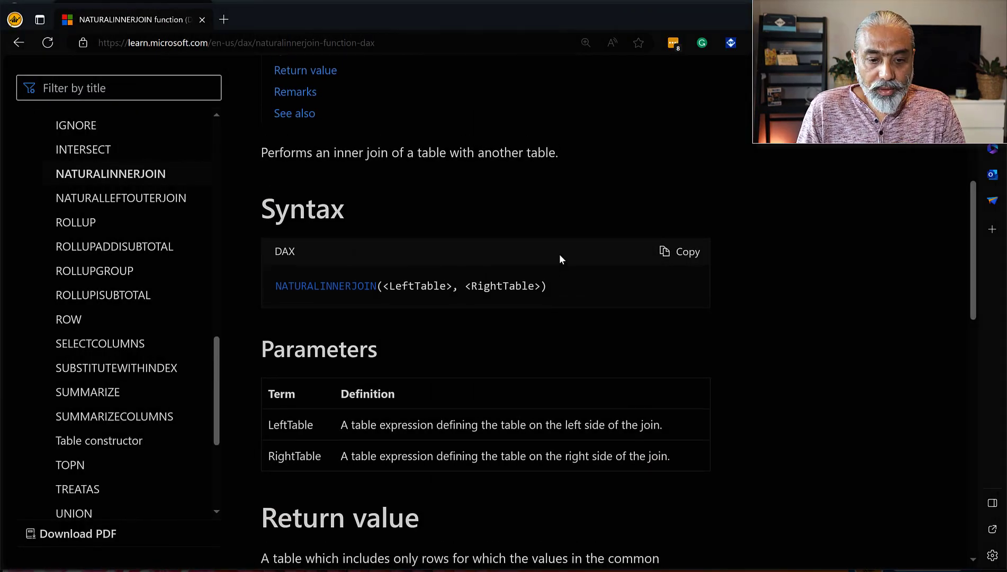
# Step: Scroll through the NATURALINNERJOIN Syntax, Parameters and Return value sections
pyautogui.scroll(3)
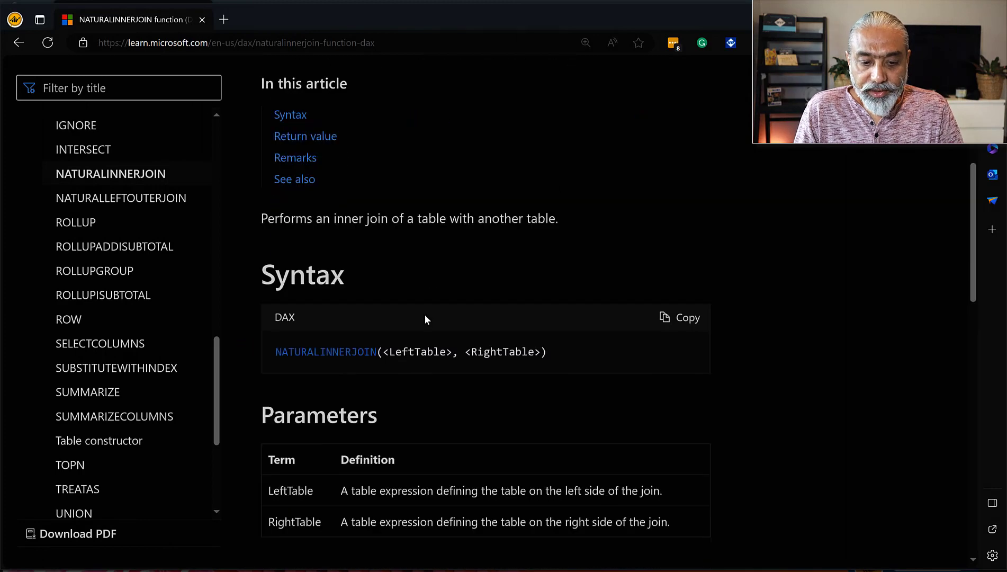
pyautogui.scroll(-3)
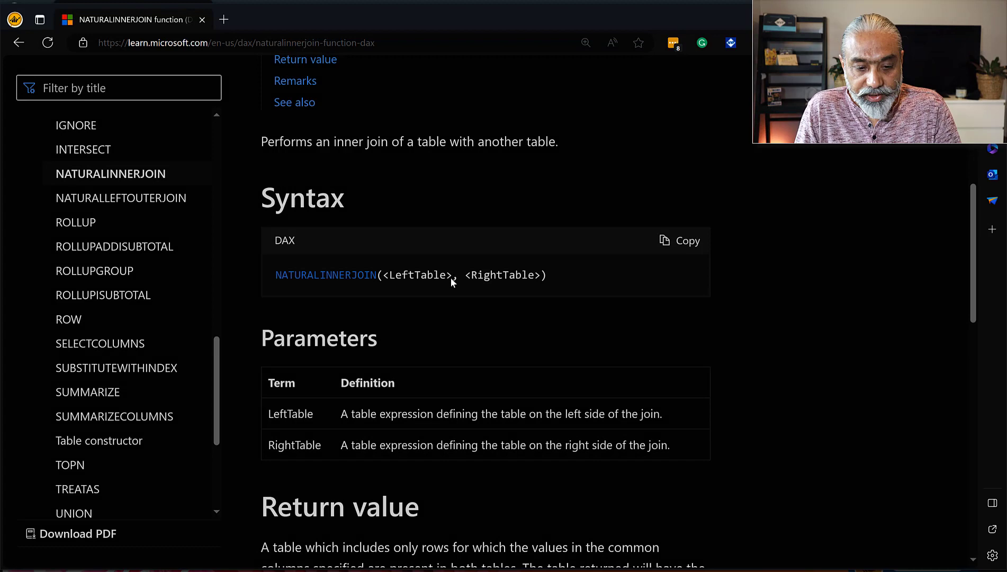
pyautogui.scroll(-3)
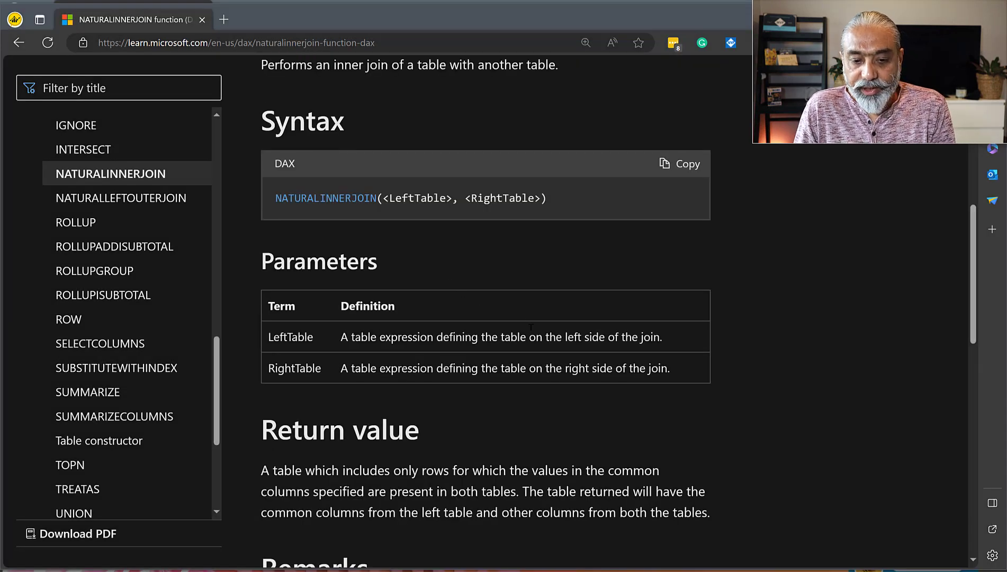
pyautogui.scroll(-3)
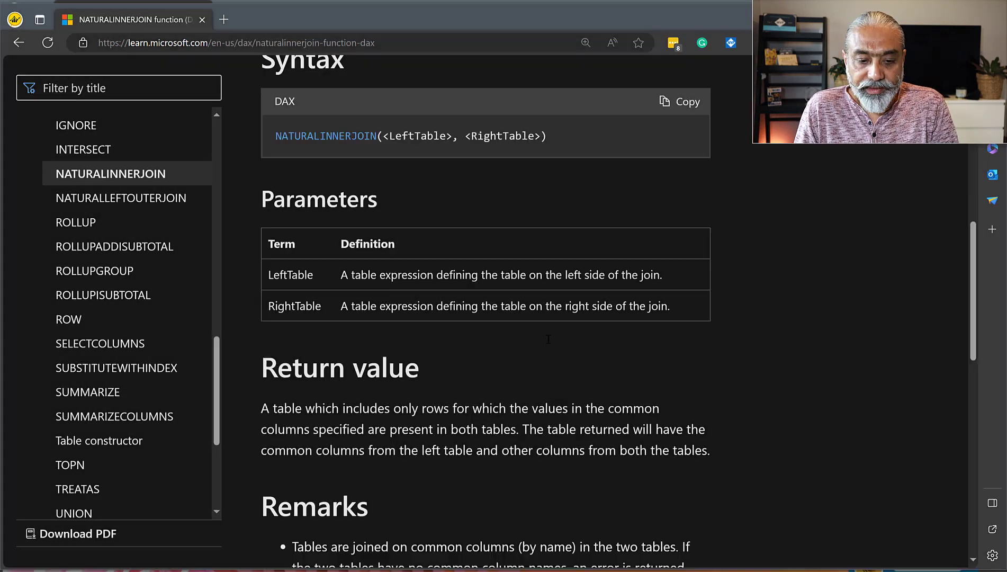
pyautogui.scroll(-3)
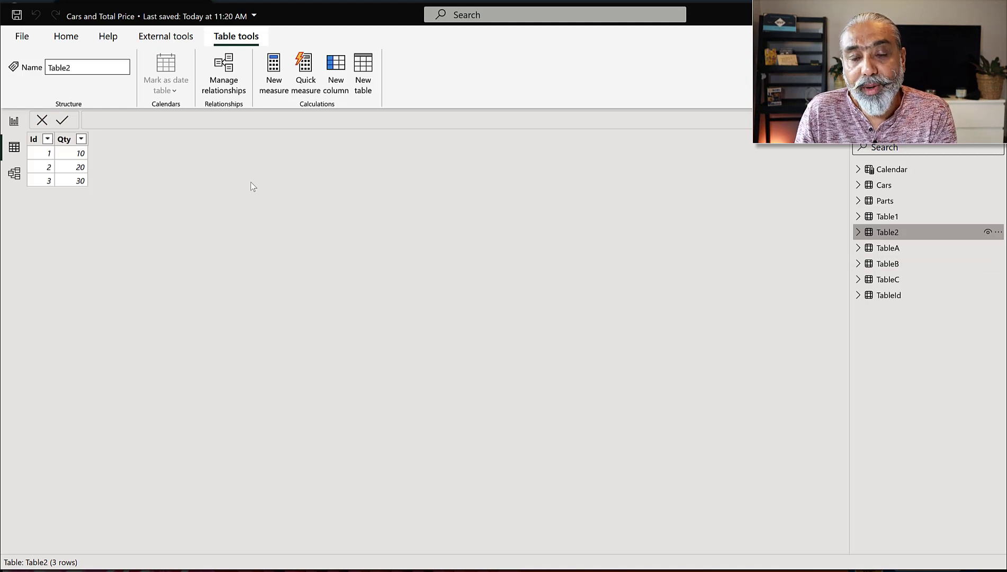
pyautogui.moveTo(249, 184)
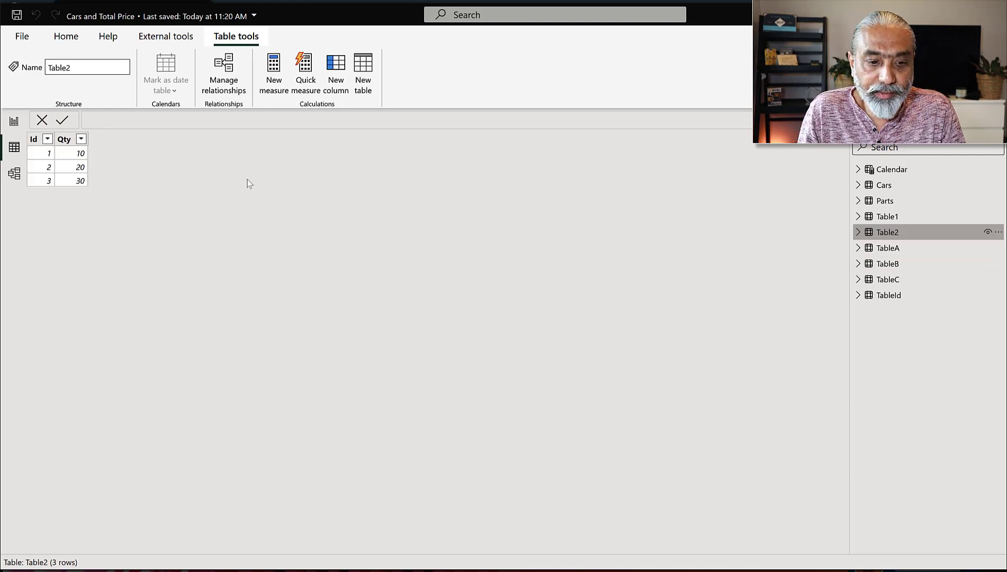
pyautogui.moveTo(65, 36)
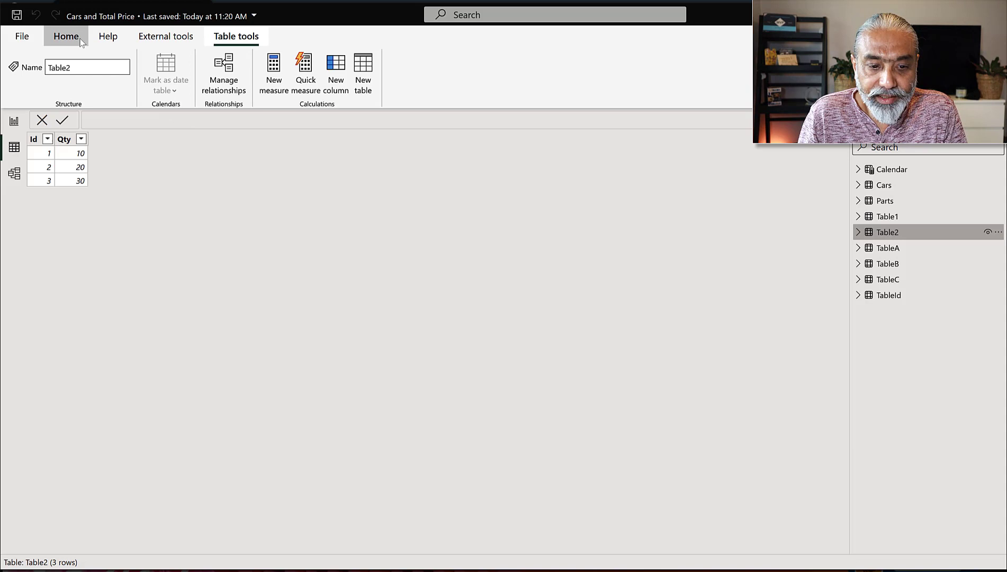
# Step: Enter the new table formula Table Test = NATURALINNERJOIN ( Table1, Table2 )
pyautogui.click(566, 71)
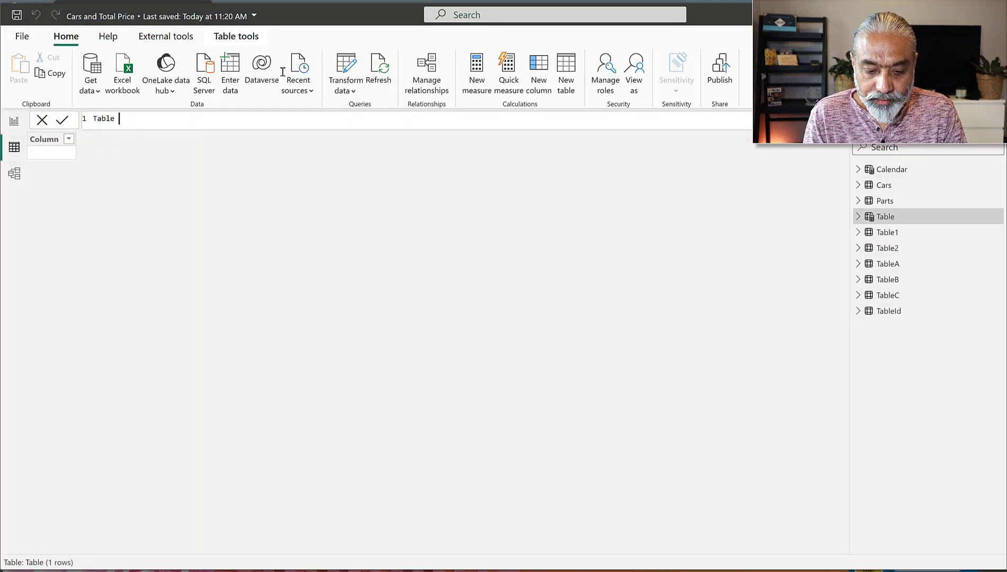
pyautogui.write('Test =')
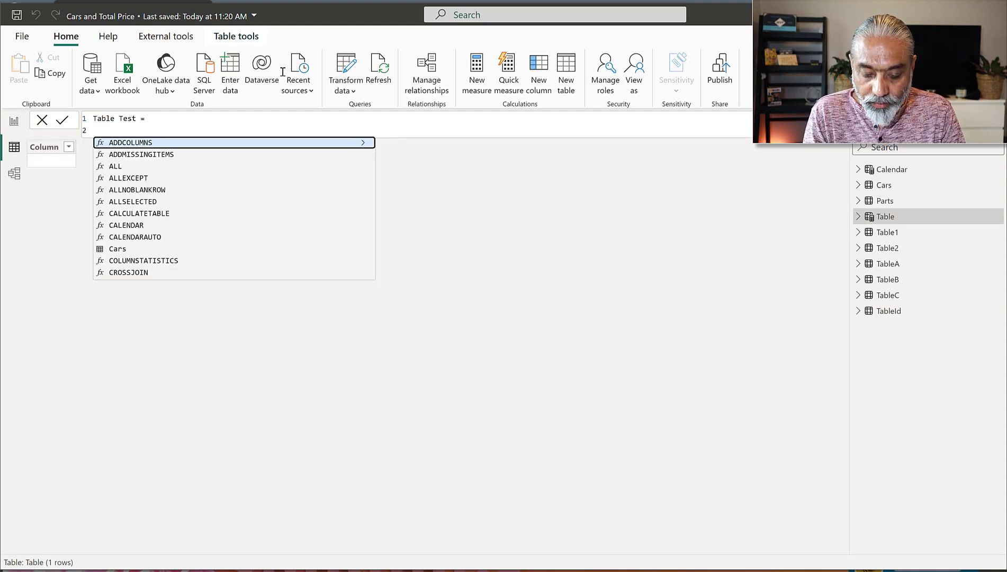
pyautogui.write('NAT')
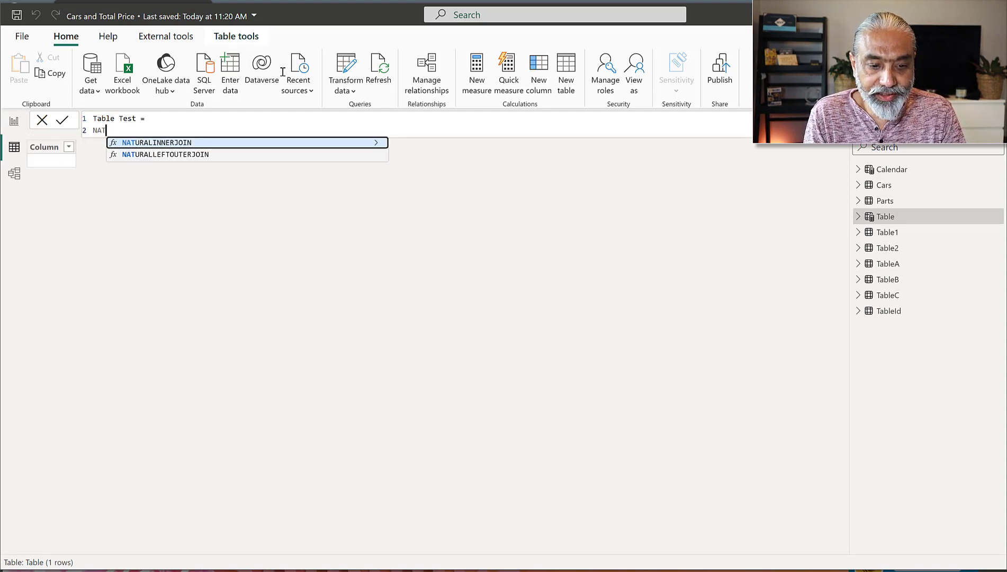
pyautogui.click(154, 142)
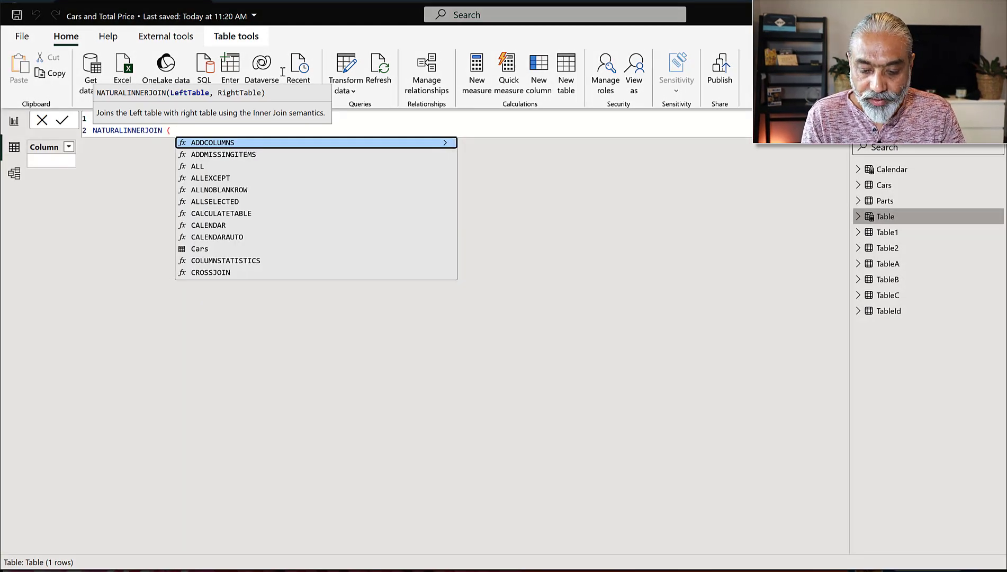
pyautogui.write('Table1,')
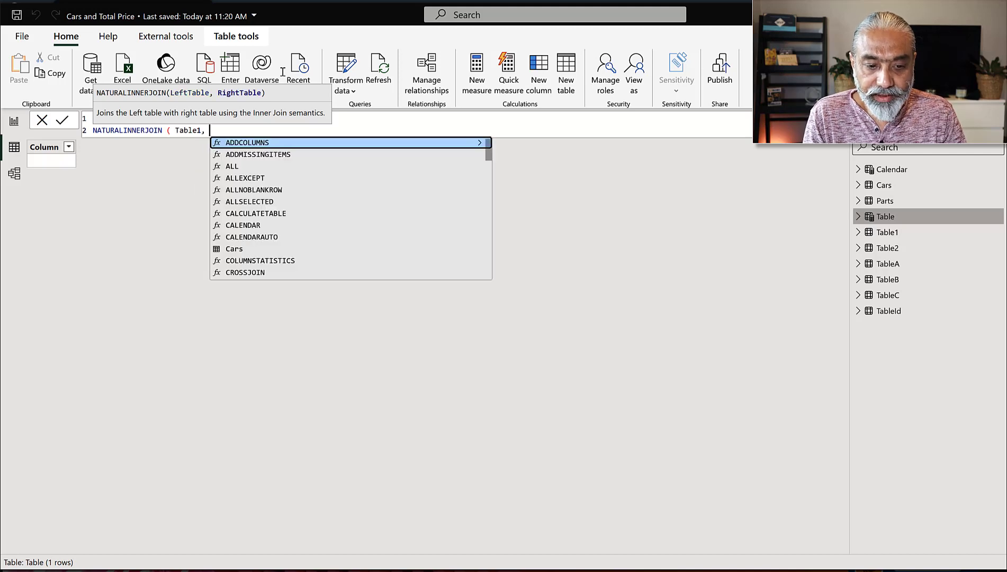
pyautogui.write('Table2 )')
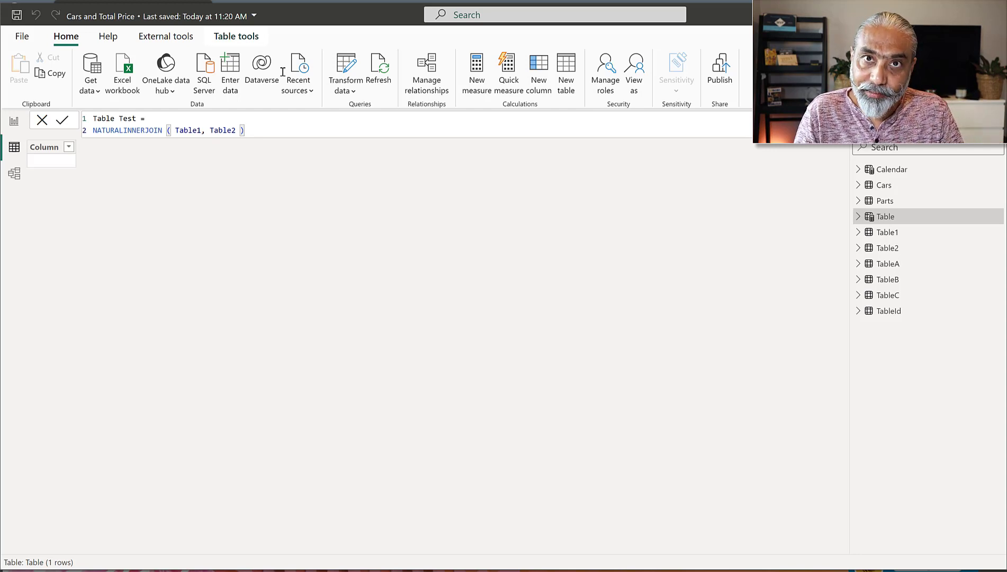
pyautogui.click(243, 130)
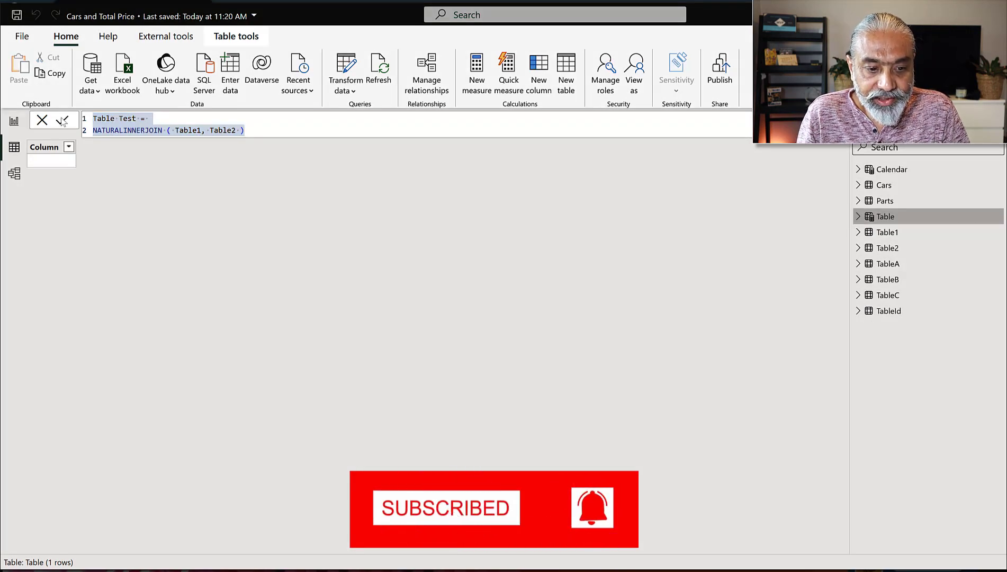
# Step: Commit Table Test and see the 'No common join columns detected' error
pyautogui.click(62, 121)
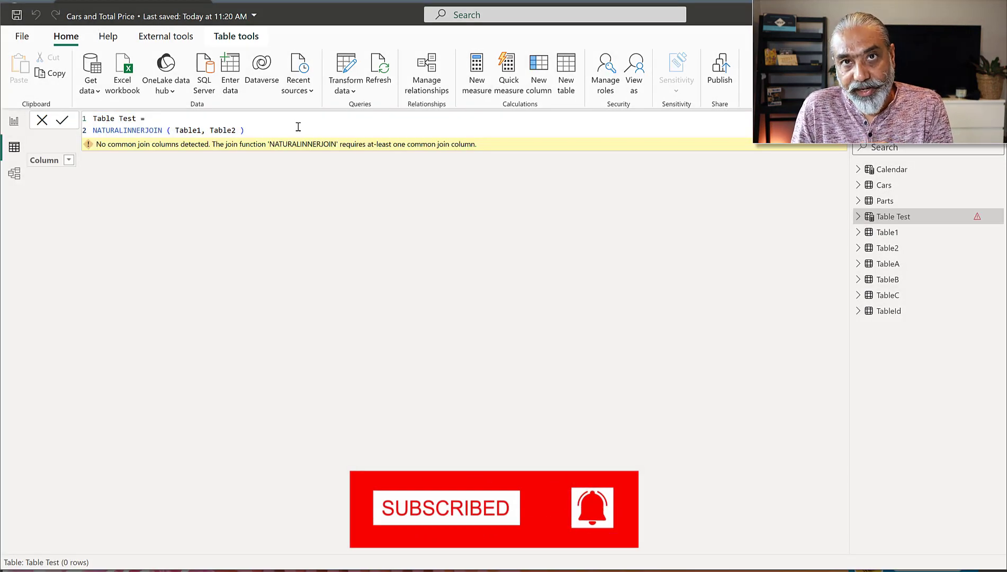
pyautogui.moveTo(286, 144)
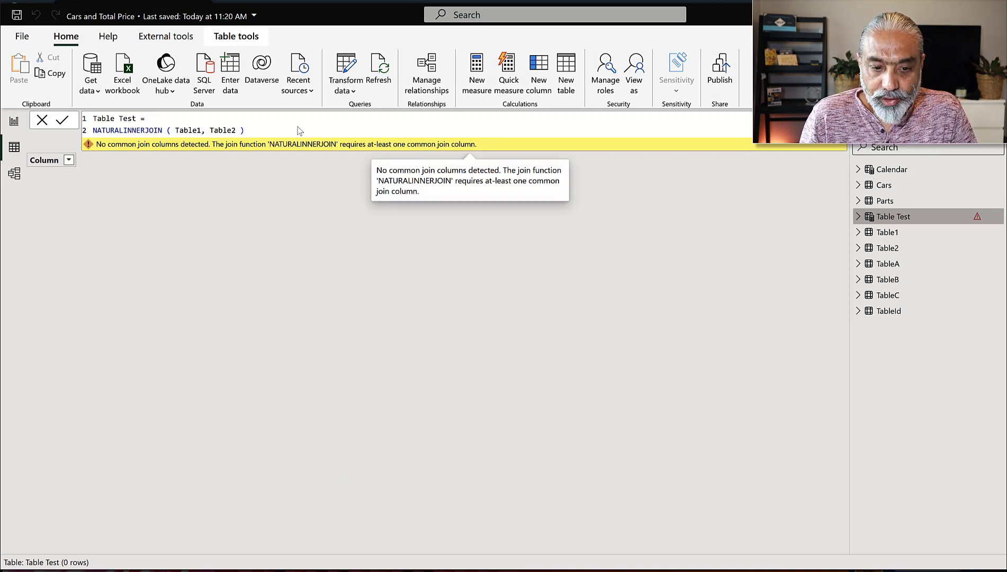
pyautogui.moveTo(402, 150)
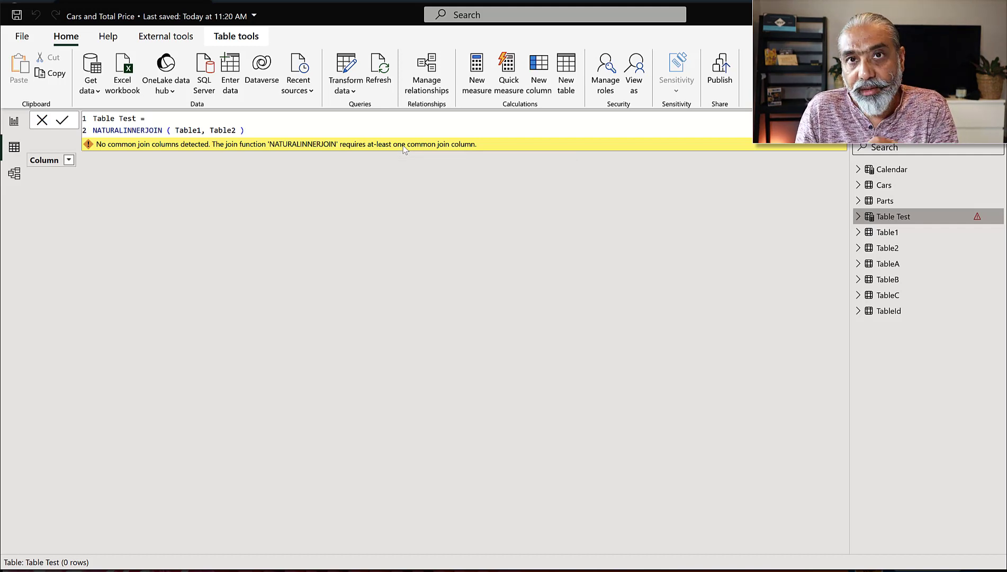
pyautogui.moveTo(397, 177)
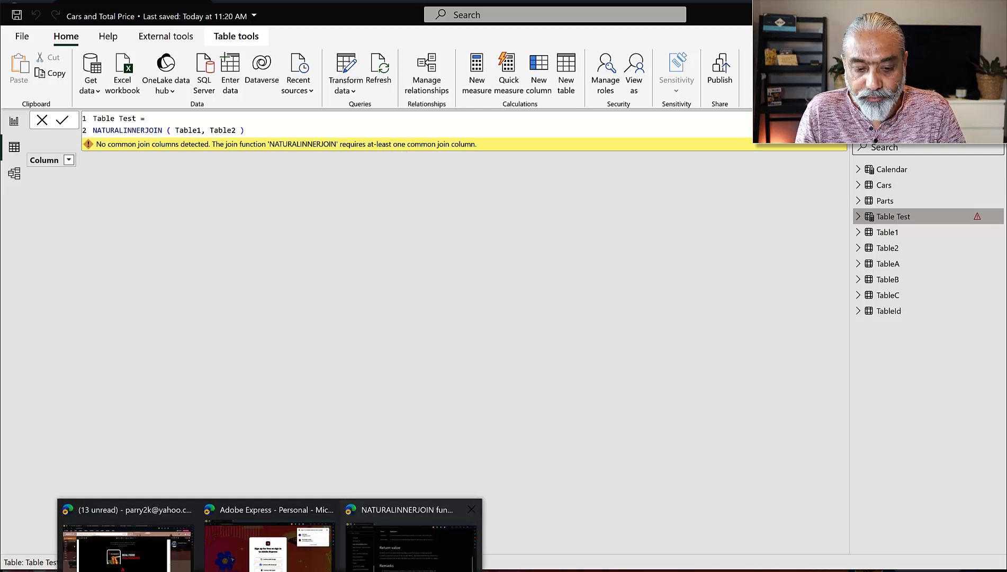
# Step: Read the NATURALINNERJOIN Remarks on same-named, same-lineage join columns
pyautogui.click(410, 546)
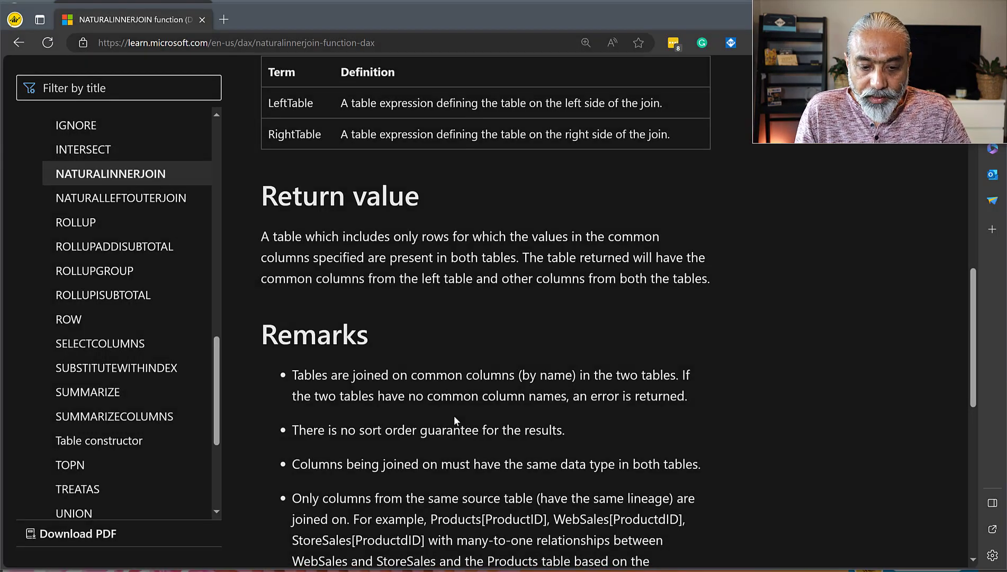
pyautogui.scroll(-3)
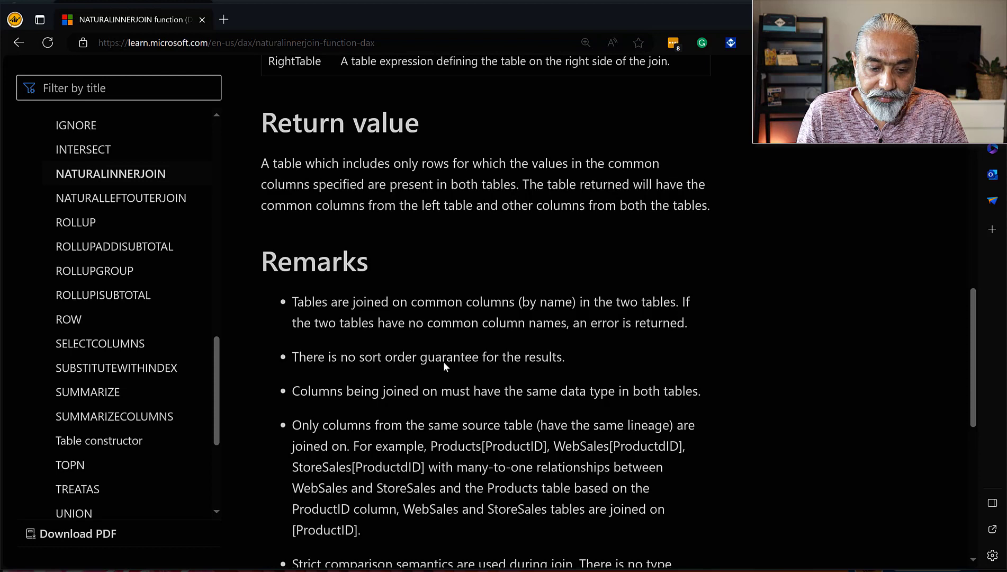
pyautogui.scroll(-3)
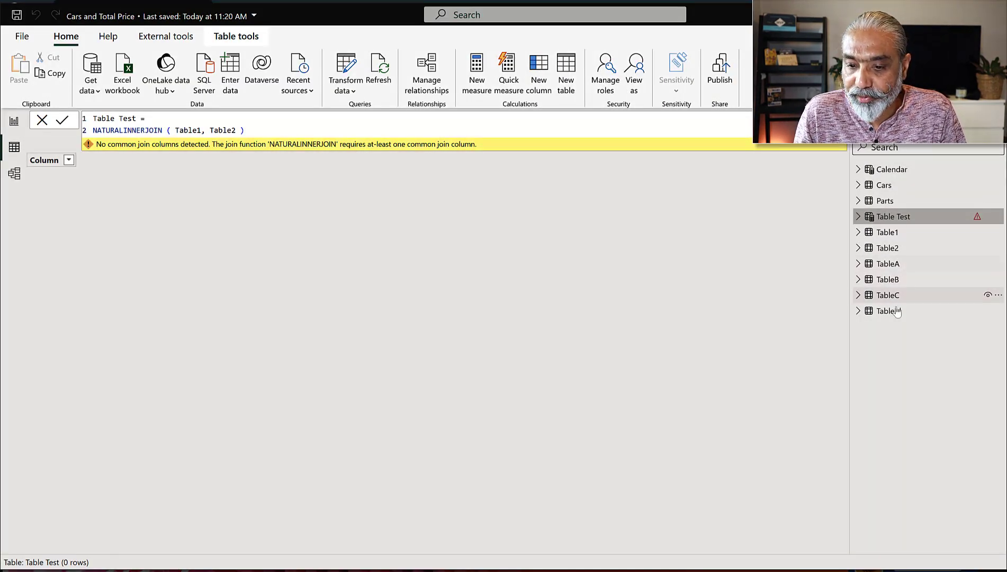
# Step: Display TableId's single Id column holding 1, 2 and 3
pyautogui.click(887, 310)
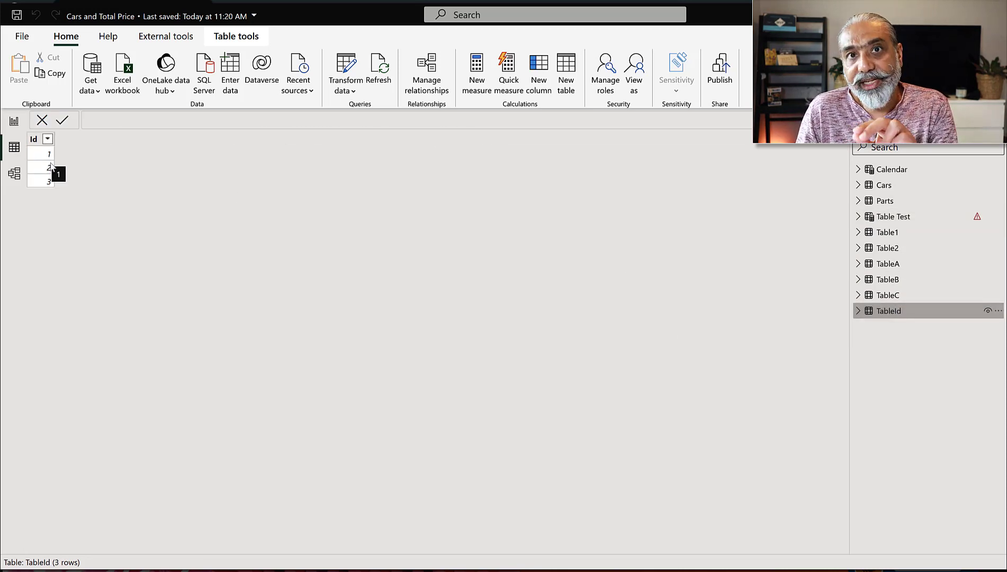
pyautogui.moveTo(15, 174)
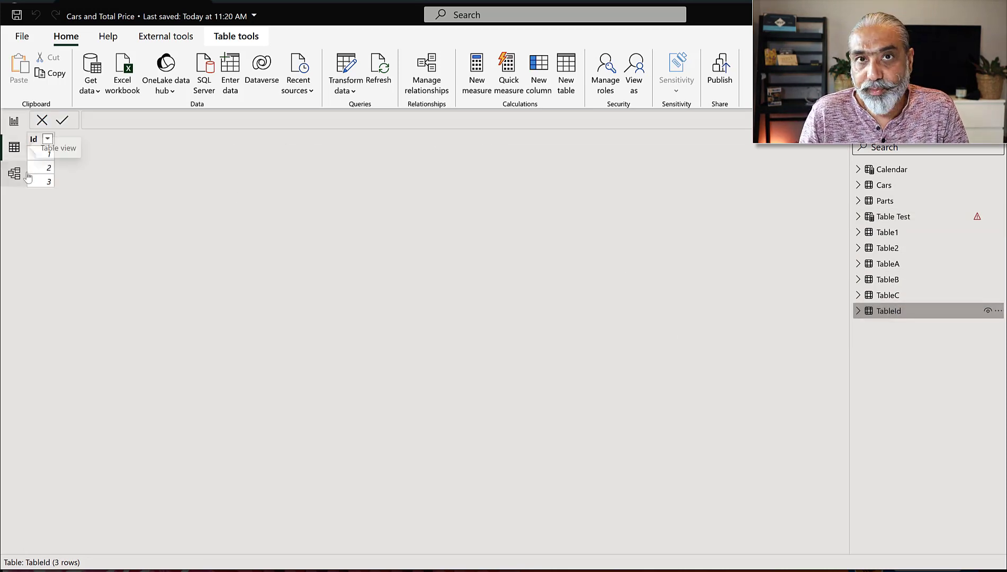
# Step: In Model view, relate Table1[Id] to TableId[Id] and open the relationship's settings
pyautogui.click(14, 173)
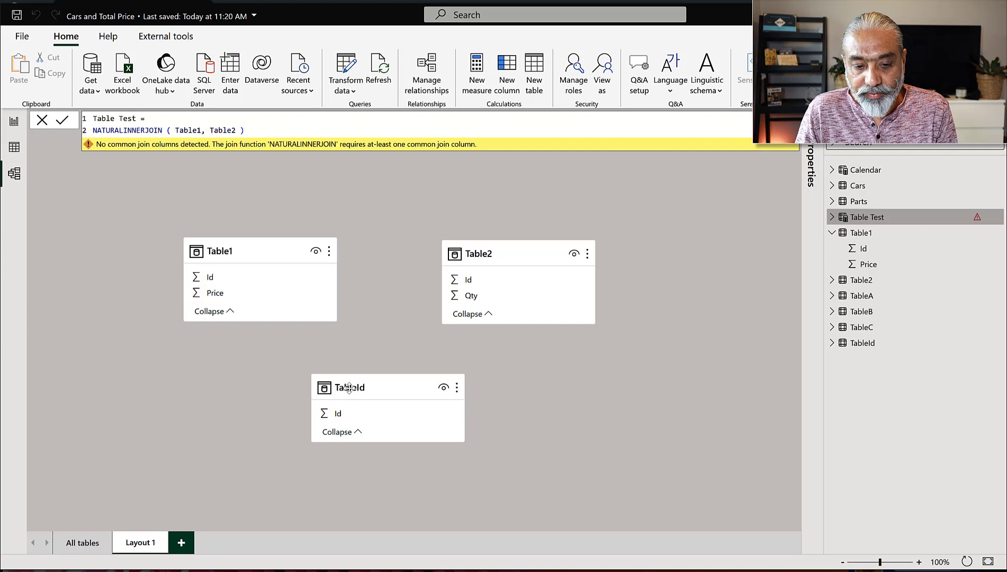
pyautogui.moveTo(210, 276)
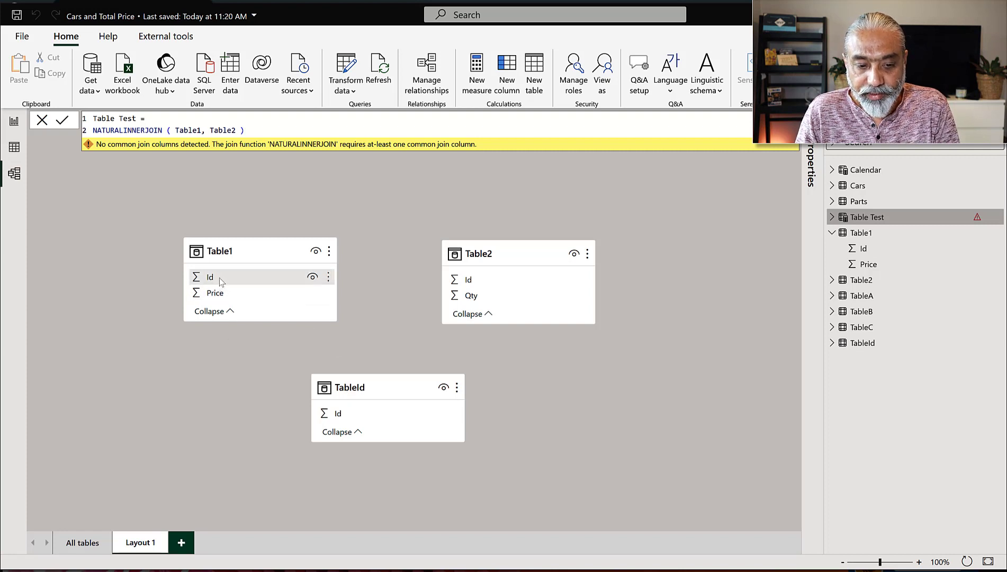
pyautogui.click(338, 413)
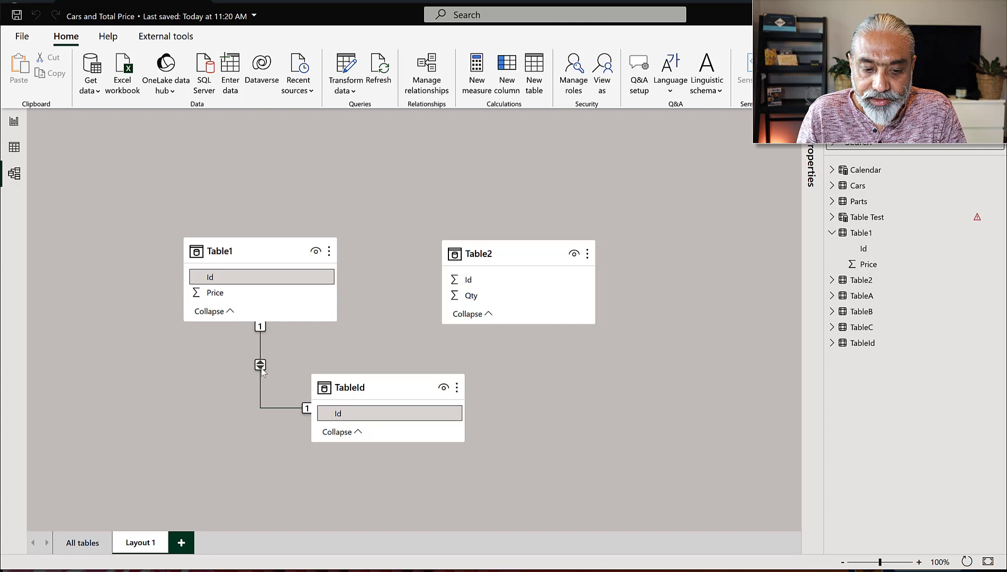
pyautogui.doubleClick(260, 365)
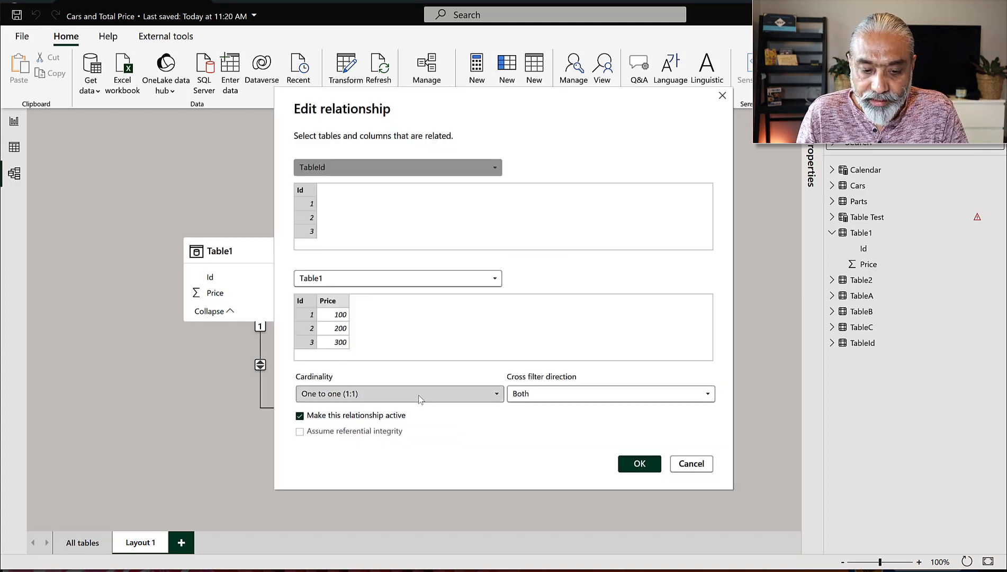
# Step: Set the relationship to One to many with Single cross filter direction
pyautogui.click(398, 393)
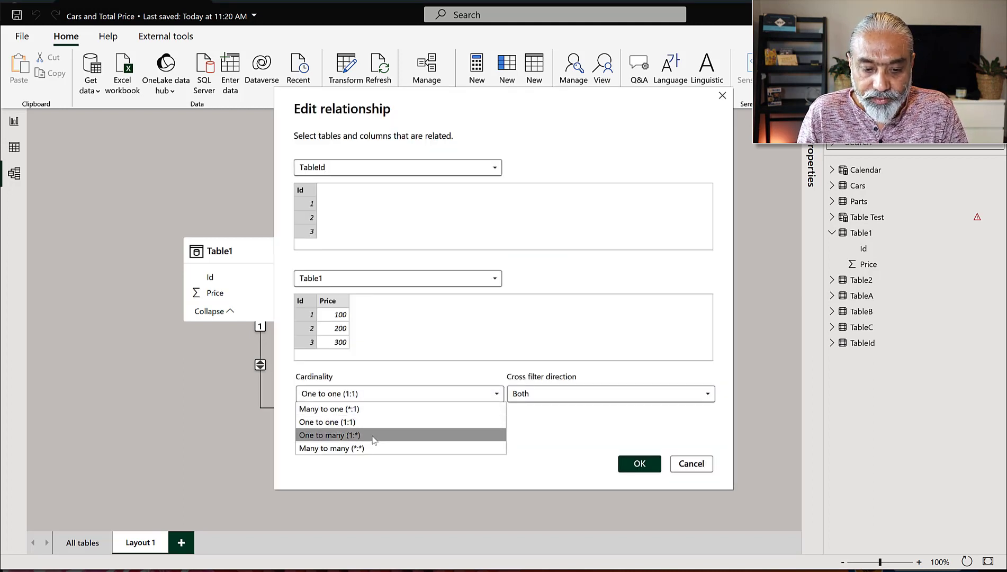
pyautogui.click(328, 435)
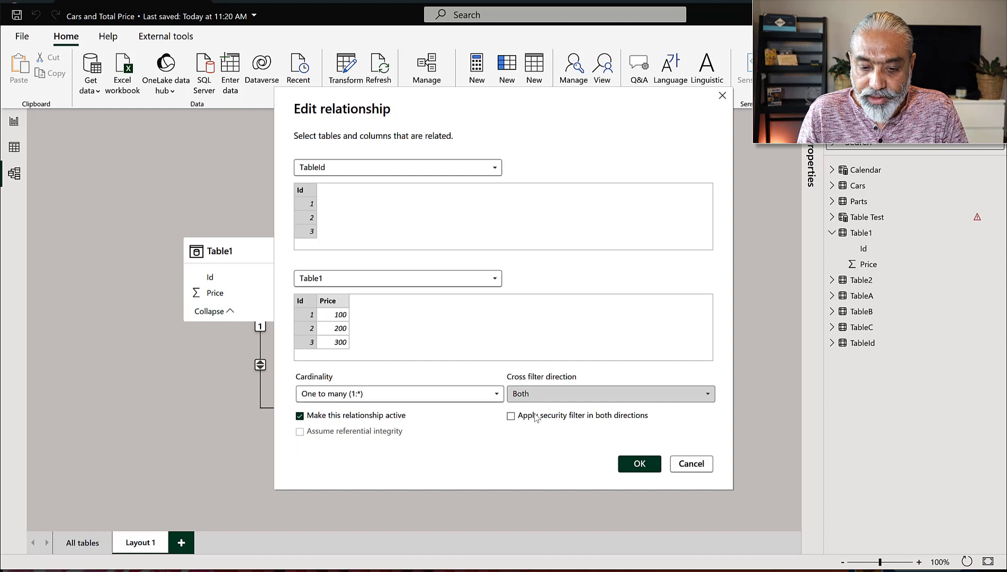
pyautogui.click(610, 393)
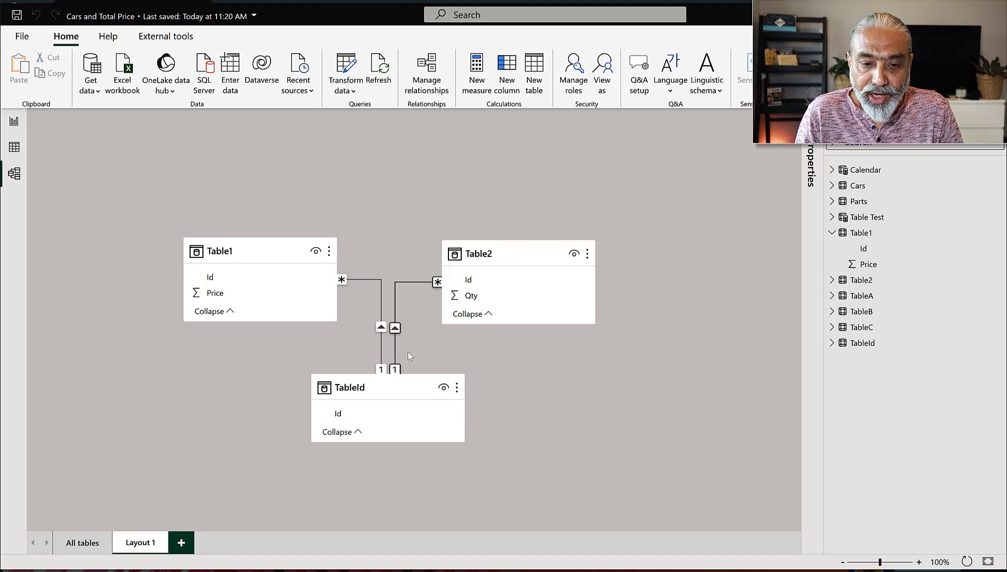
pyautogui.moveTo(466, 232)
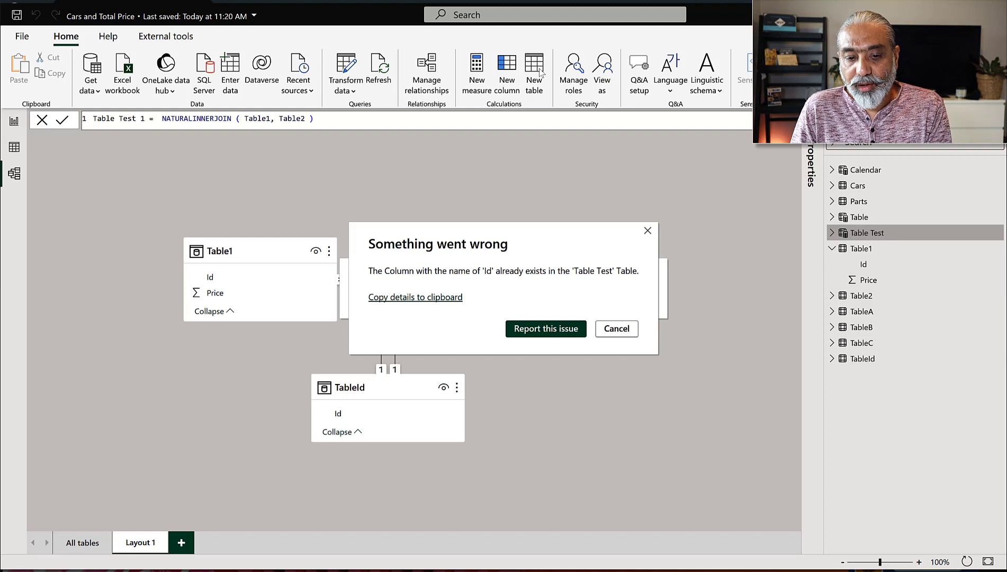
pyautogui.moveTo(612, 278)
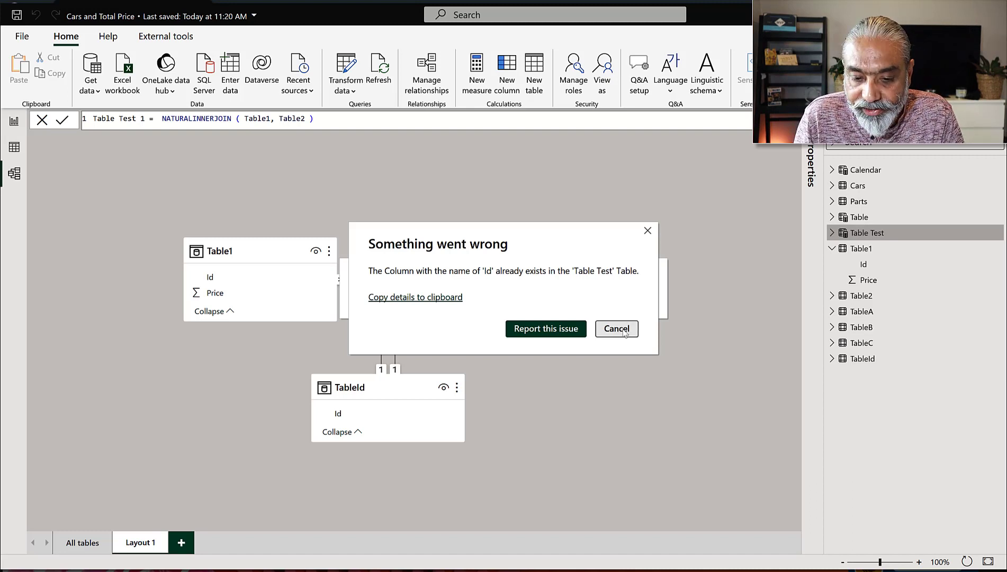
# Step: Cancel the 'Something went wrong' duplicate Id column error for Table Test 1
pyautogui.click(615, 329)
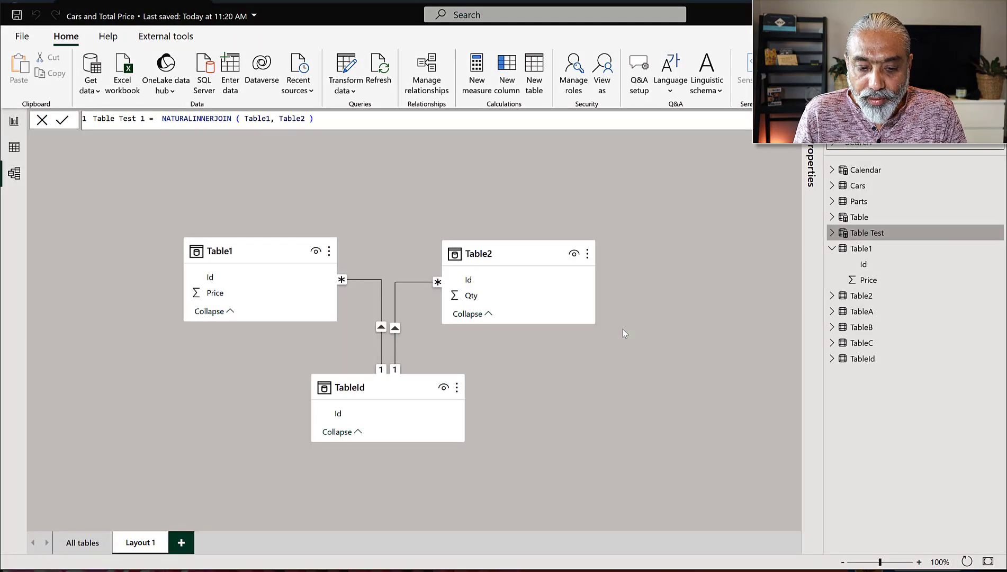
pyautogui.moveTo(352, 401)
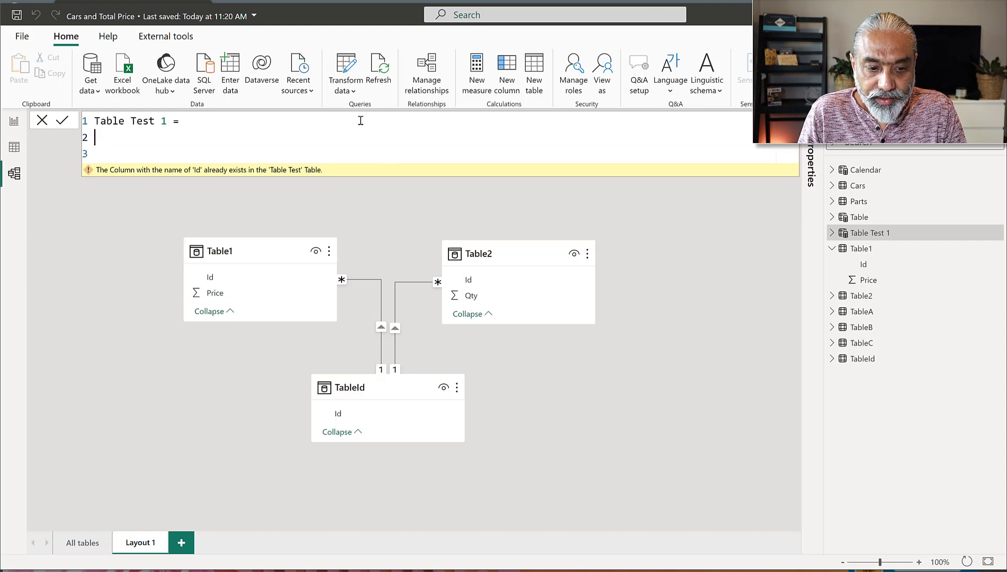
# Step: Type VAR __Table1 = SUMMARIZE ( Table1, ... into Table Test 1's formula
pyautogui.write('VAR')
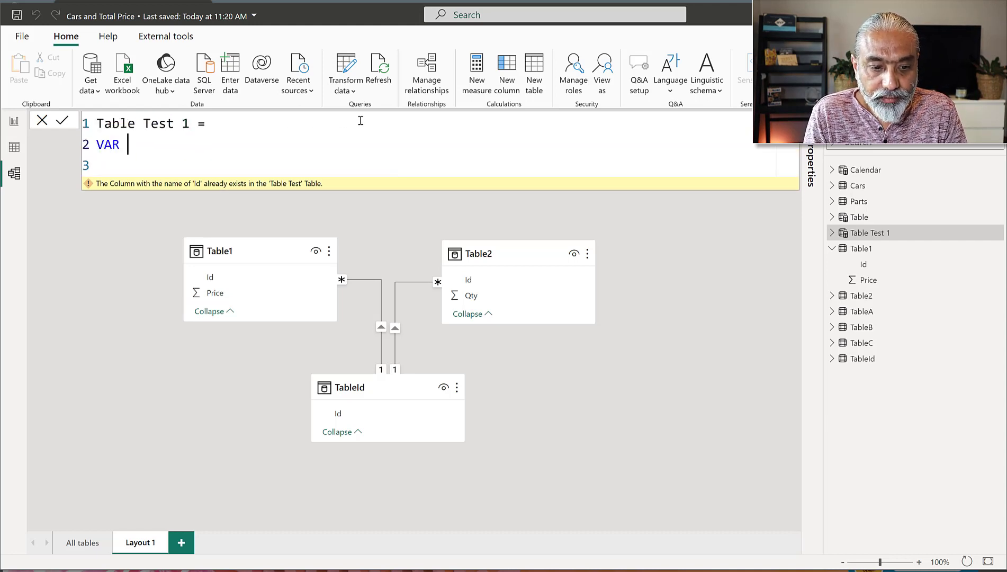
pyautogui.write('__Table1')
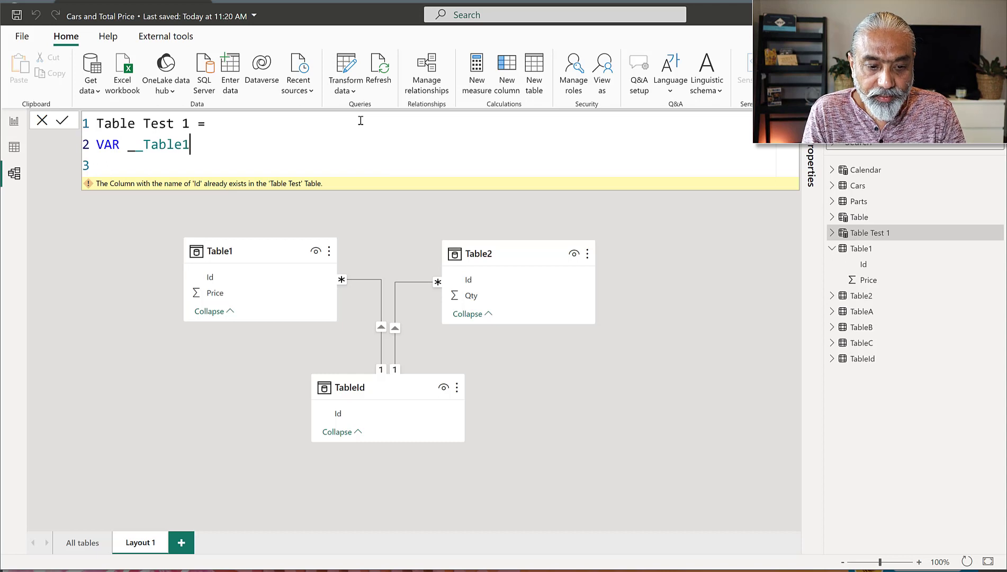
pyautogui.write('= SUMMARIZ')
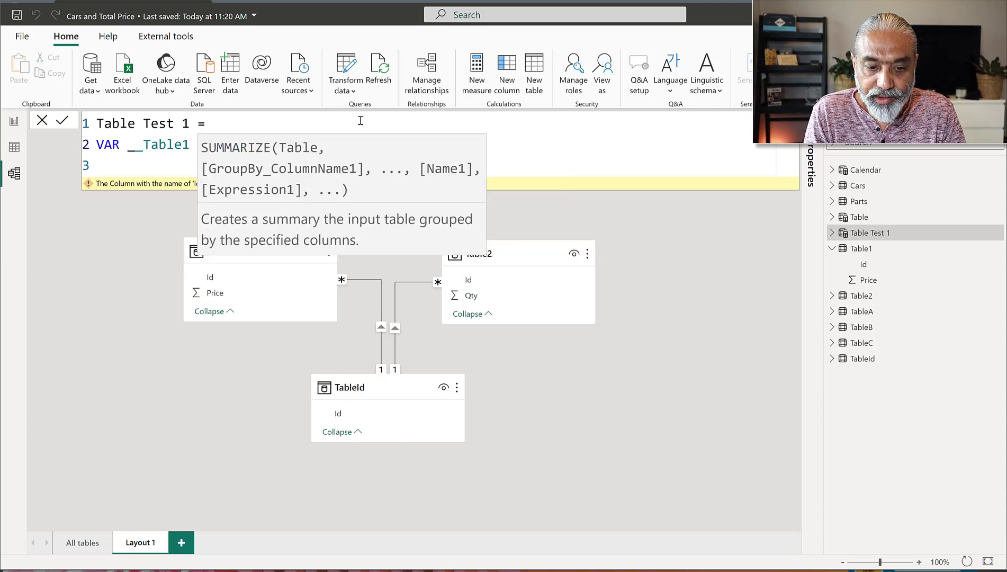
pyautogui.write('= SUMMARIZE ( Table1')
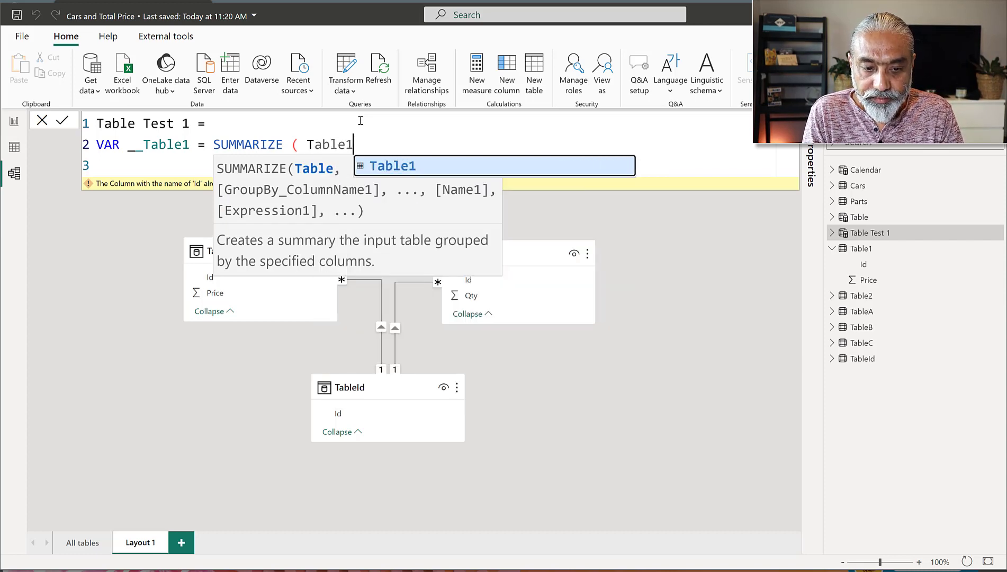
pyautogui.write(',')
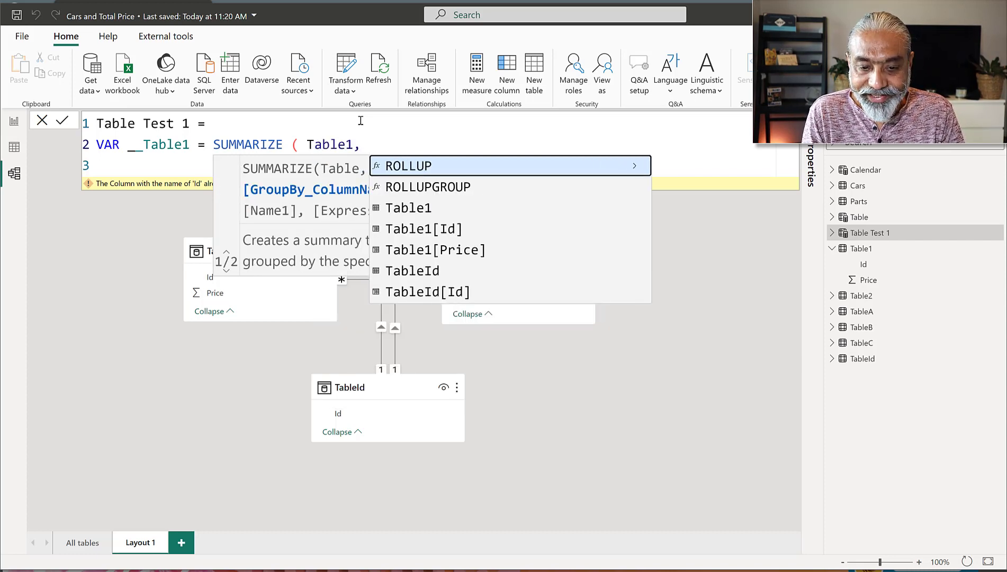
pyautogui.moveTo(412, 270)
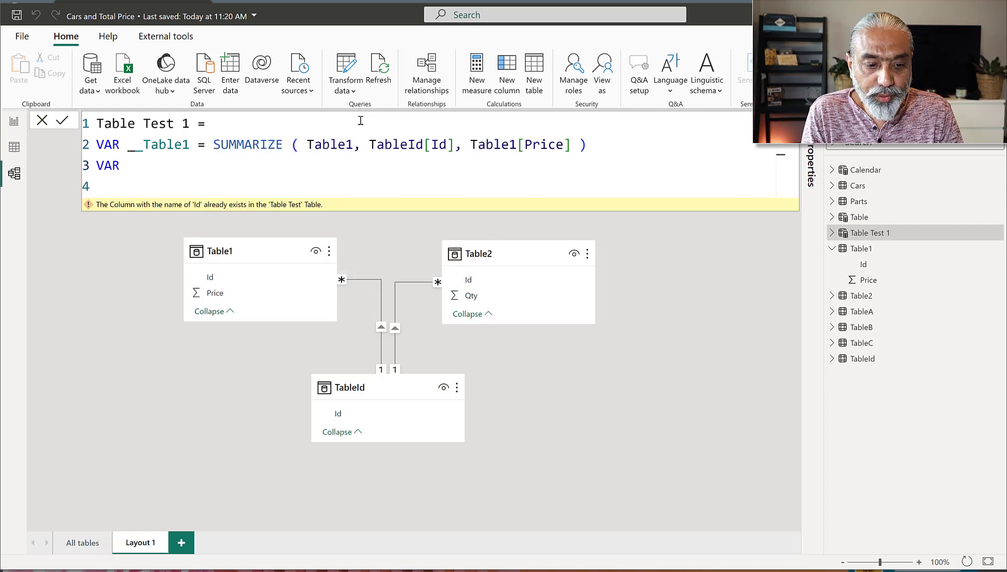
# Step: Add VAR __Table2 = SUMMARIZE(Table2, TableId[Id], Table2[Qty]) and return NATURALINNERJOIN(__Table1, __Table2)
pyautogui.write('__TAble2 =')
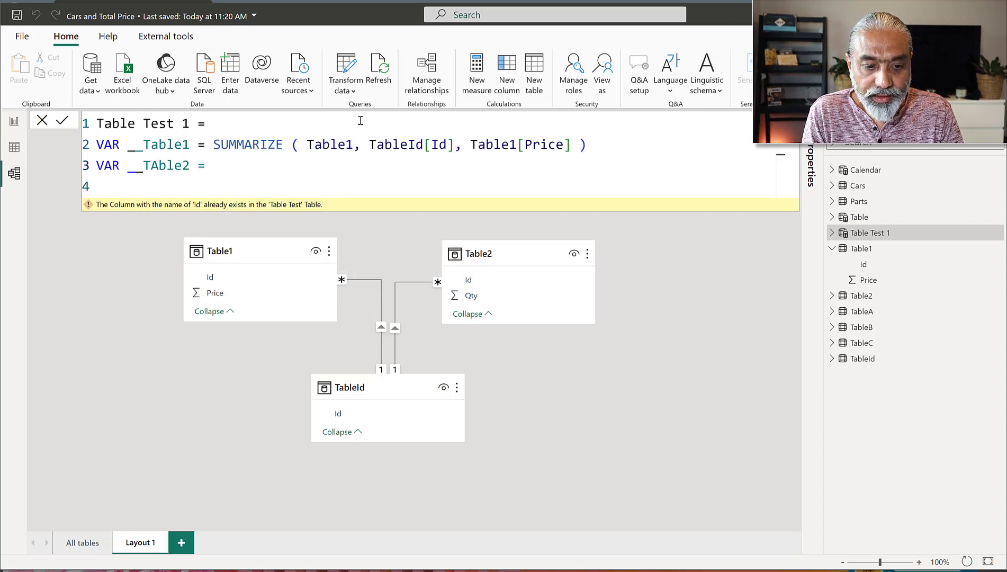
pyautogui.doubleClick(158, 165)
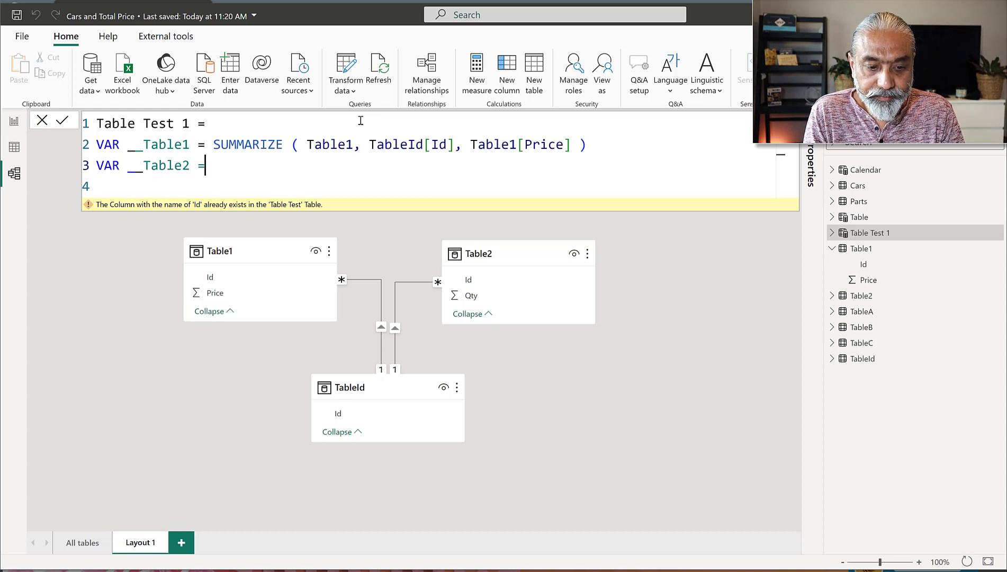
pyautogui.write('SUMMARIZE ( Table2, TableId[Id], Table2pP')
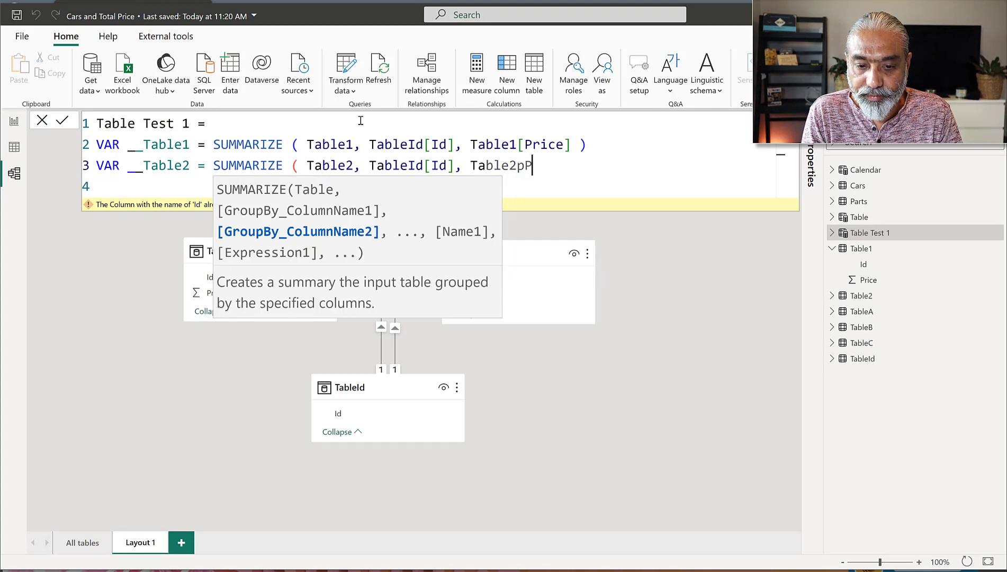
pyautogui.write('[Qty]')
pyautogui.write('NATURALINNERJOIN ( __Table1, __Table2 )')
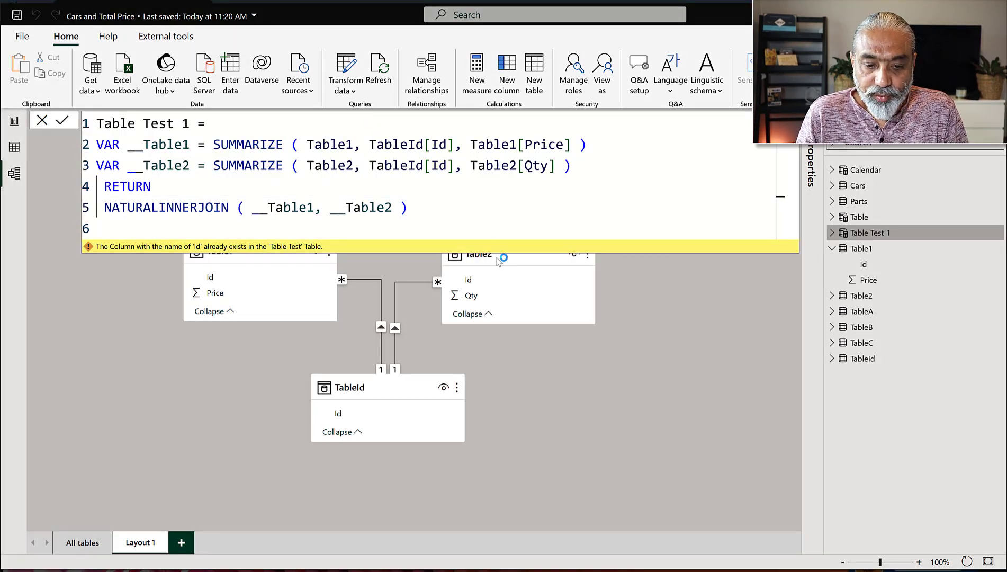
pyautogui.moveTo(575, 341)
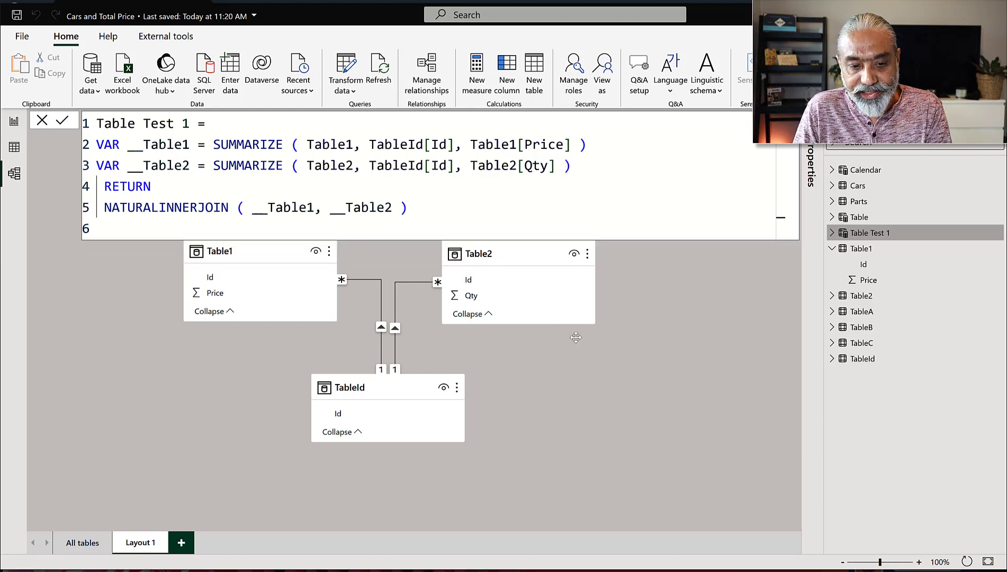
pyautogui.moveTo(350, 388)
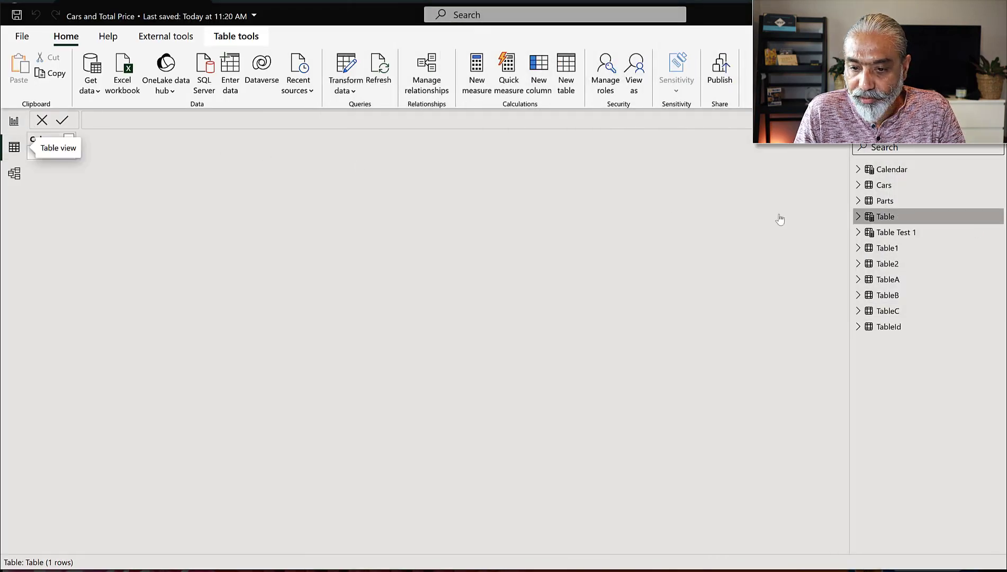
# Step: Show Table Test 1 in Table view: Ids 1–3 with Price 100–300 and Qty 10–30
pyautogui.click(894, 231)
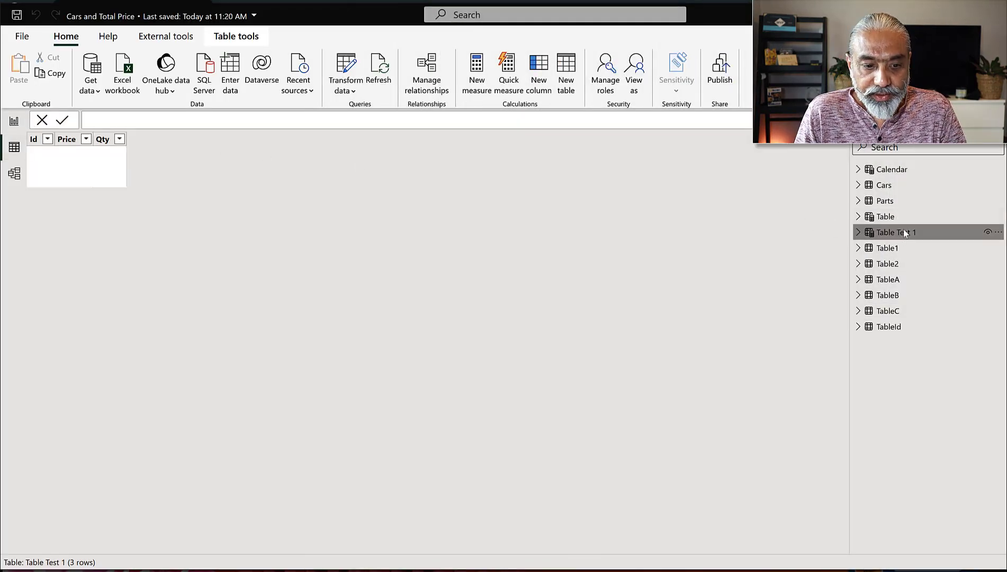
pyautogui.click(895, 232)
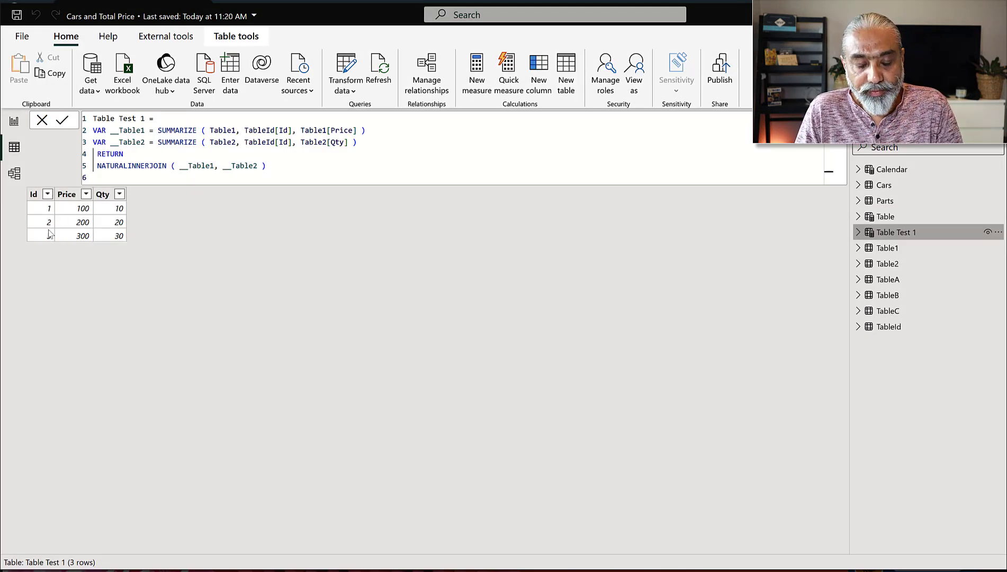
pyautogui.moveTo(82, 235)
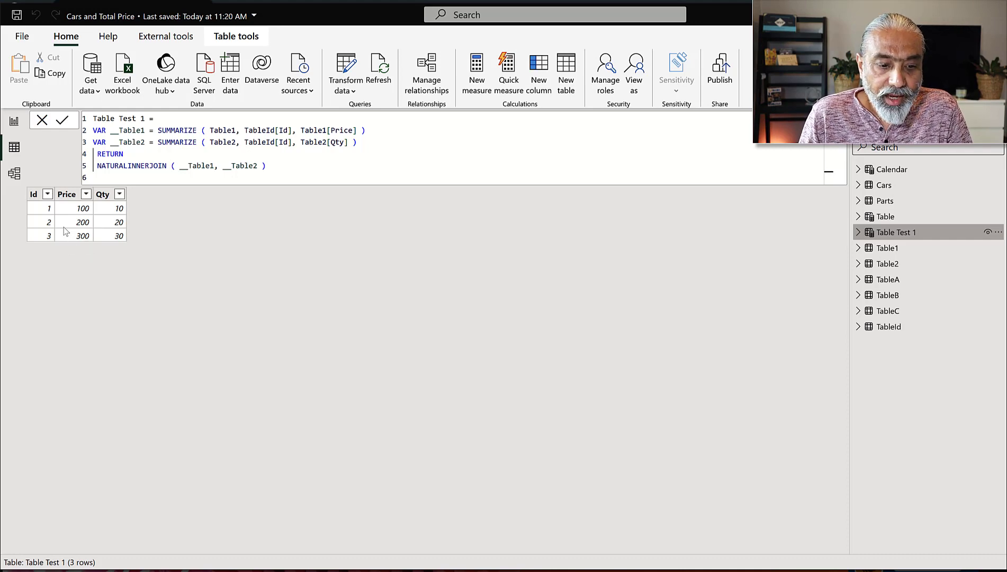
pyautogui.moveTo(114, 235)
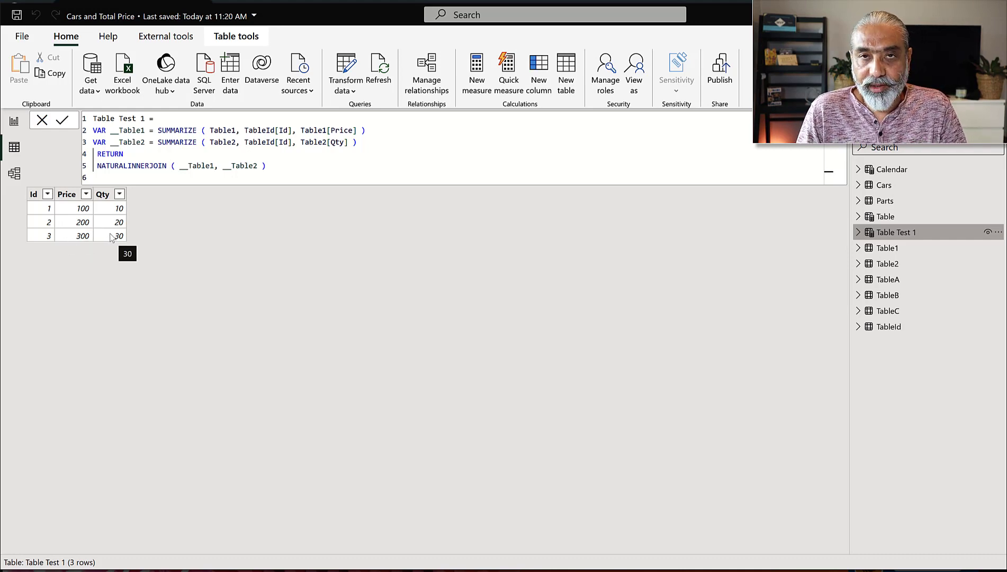